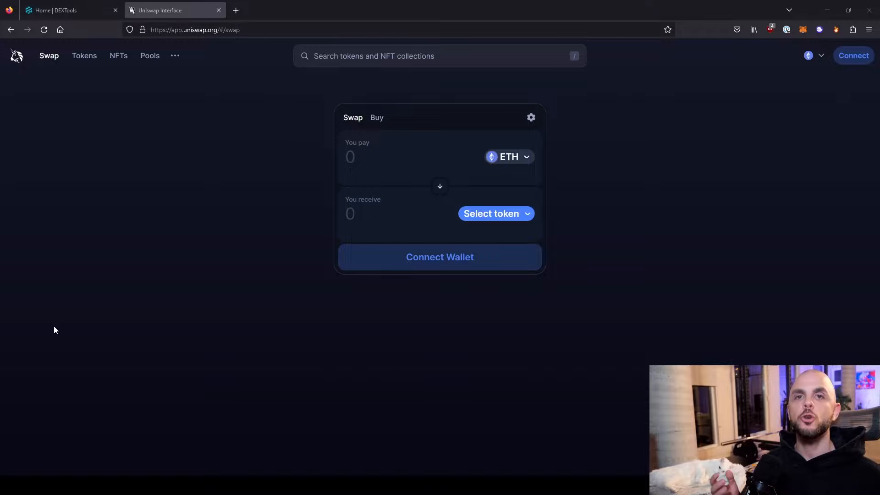
- Connect the MetaMask wallet to Uniswap
click(853, 55)
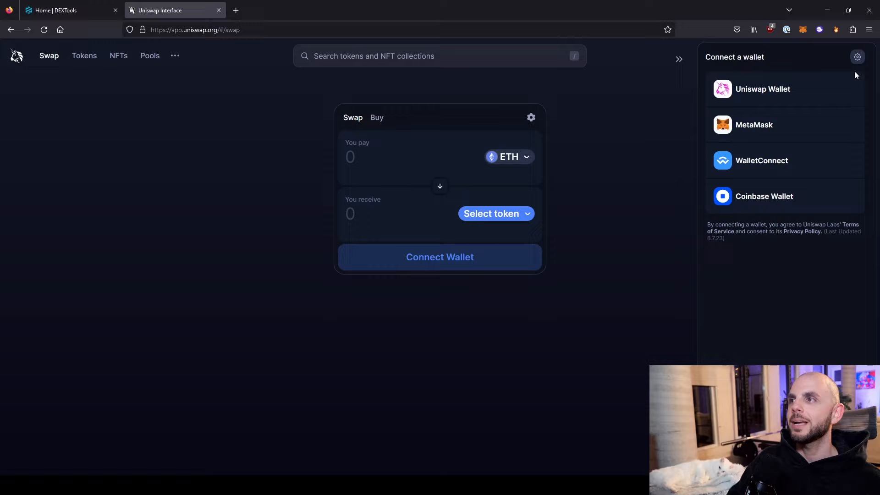
click(753, 124)
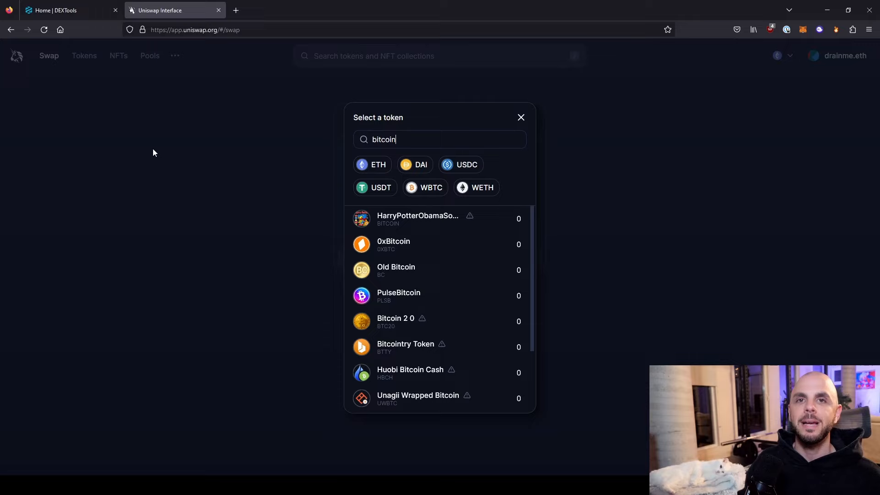
- Open the trending BITCOIN/WETH pair on DEXTools and copy its token contract address
click(68, 10)
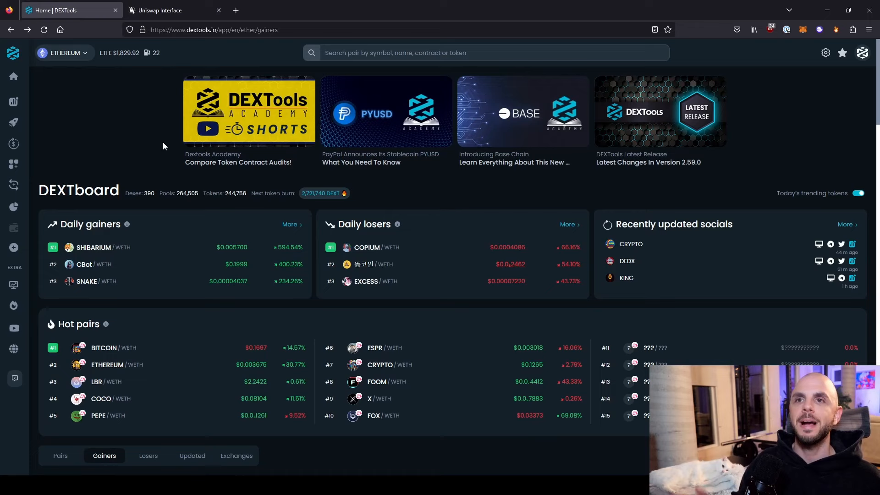
click(483, 52)
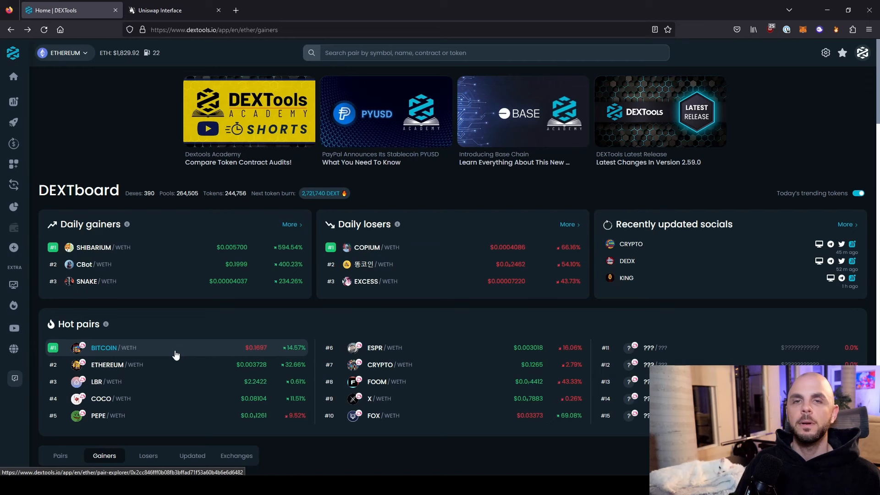
click(103, 347)
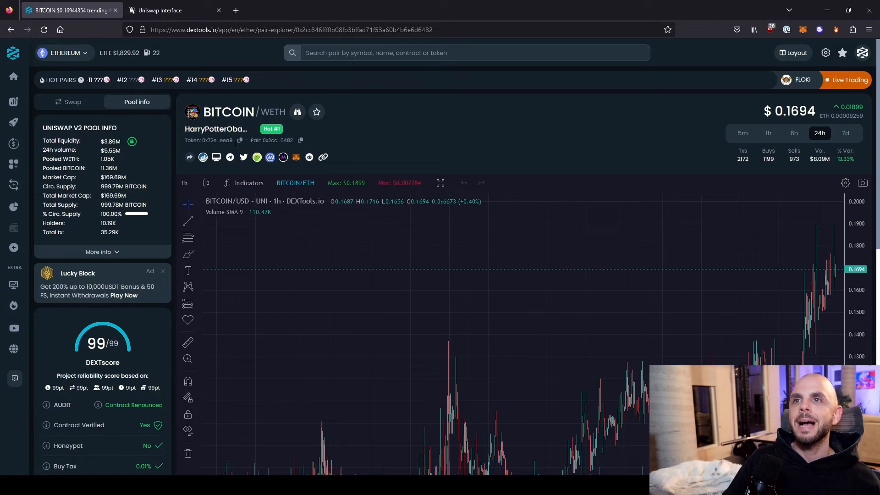
click(239, 139)
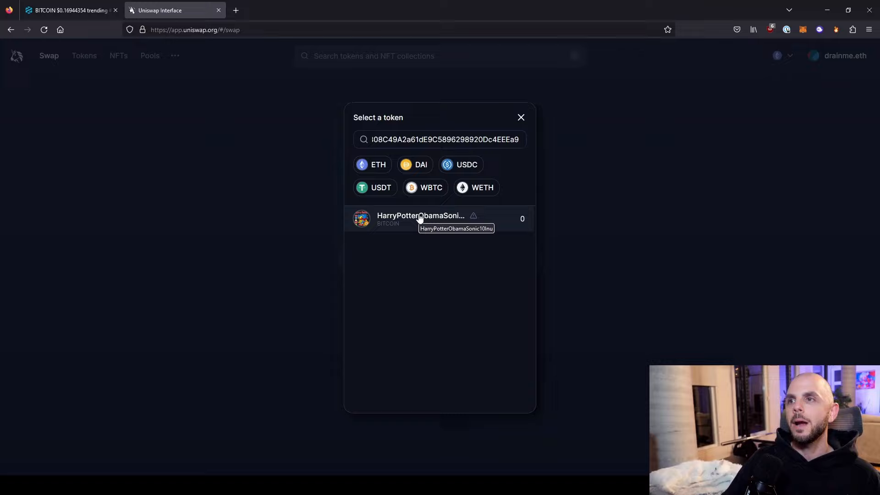
- Pick HarryPotterObamaSonic10Inu (BITCOIN) as the token to receive and focus the ETH pay amount
click(421, 218)
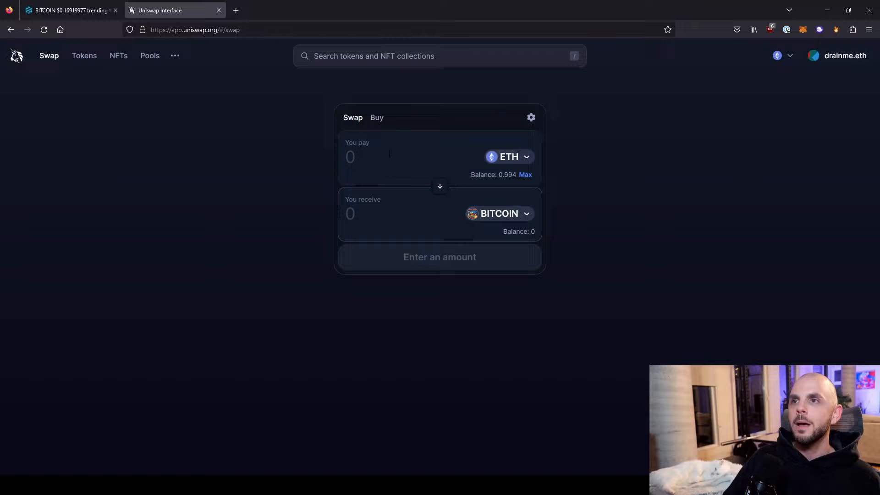
click(530, 118)
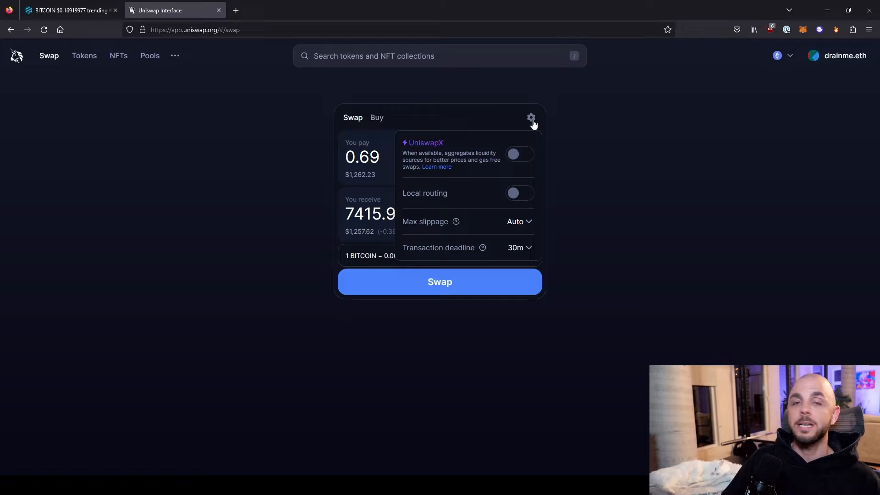
- Set max slippage to a custom 0.50%, then return to the DEXTools pair page
click(518, 221)
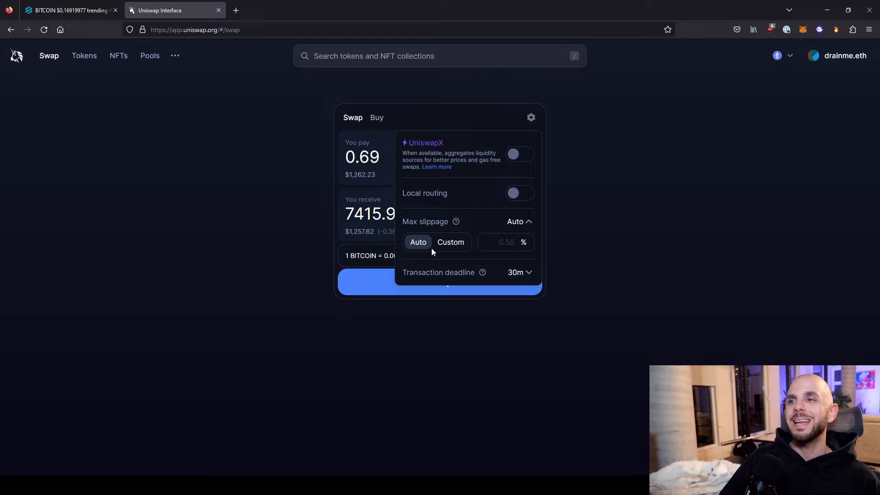
click(450, 242)
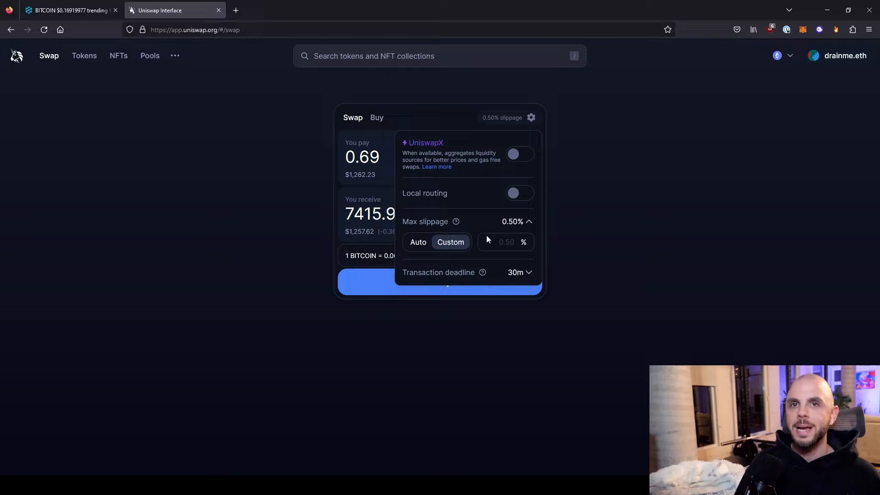
click(67, 10)
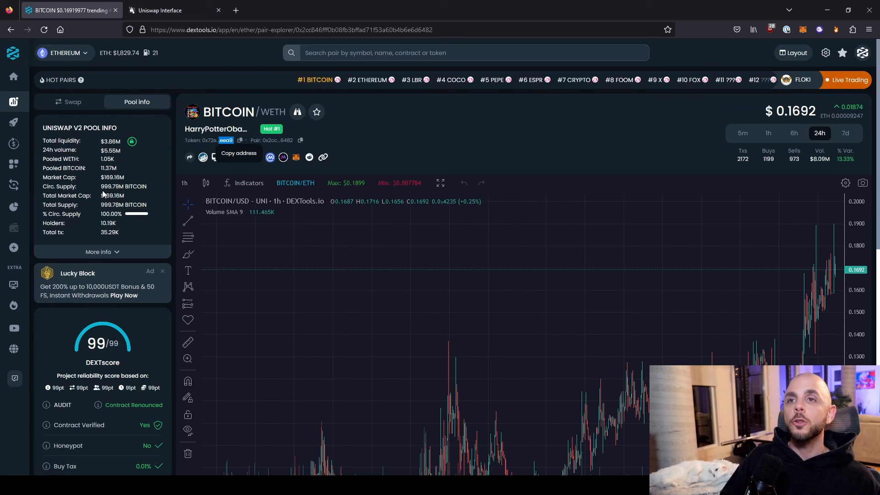
scroll(down, 3)
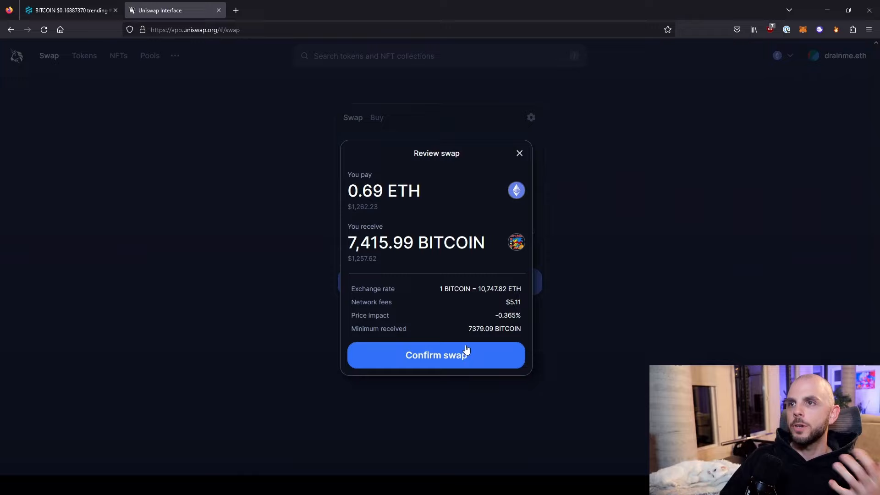
- Confirm the 0.69 ETH to BITCOIN swap and approve it in MetaMask
click(435, 354)
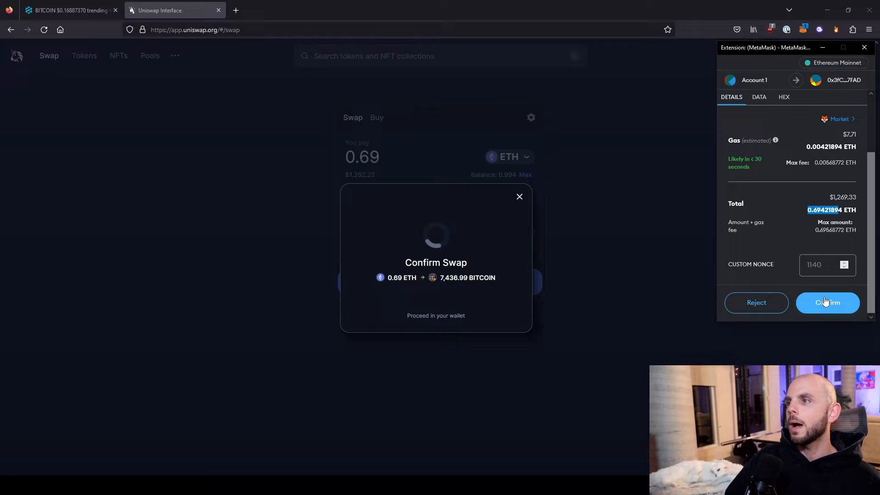
click(827, 303)
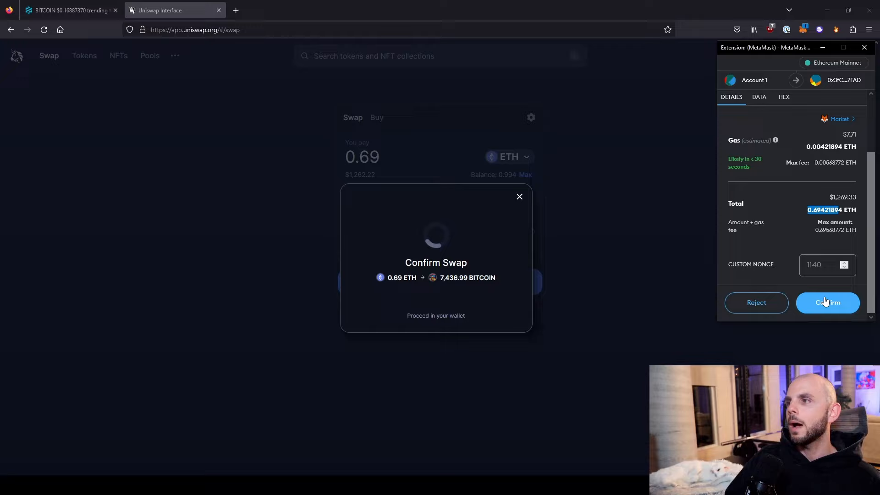